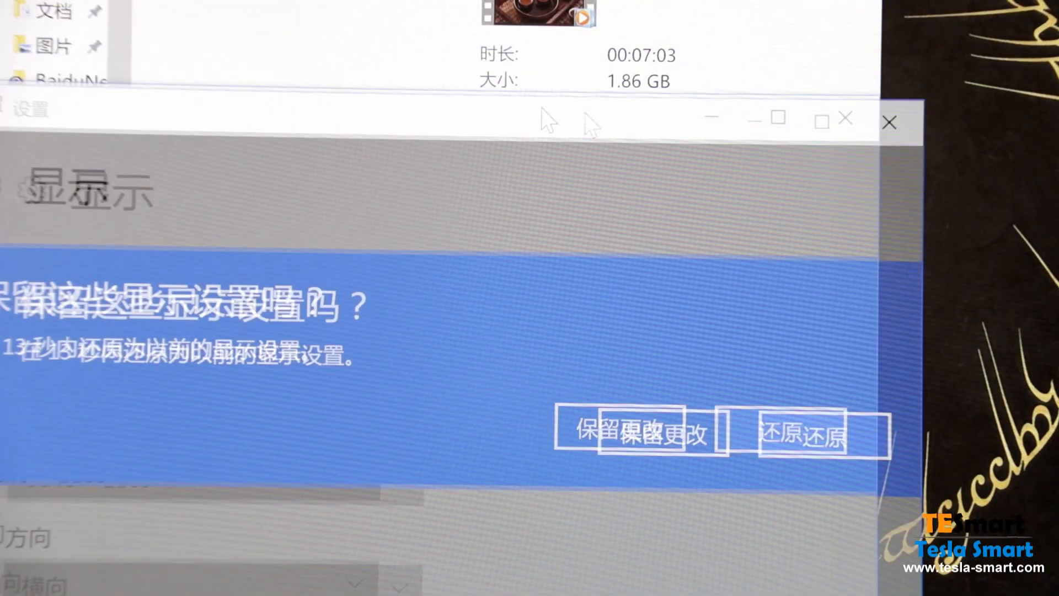
- Confirm Keep changes for the 3840 × 2160 resolution and close Settings
left_click(624, 430)
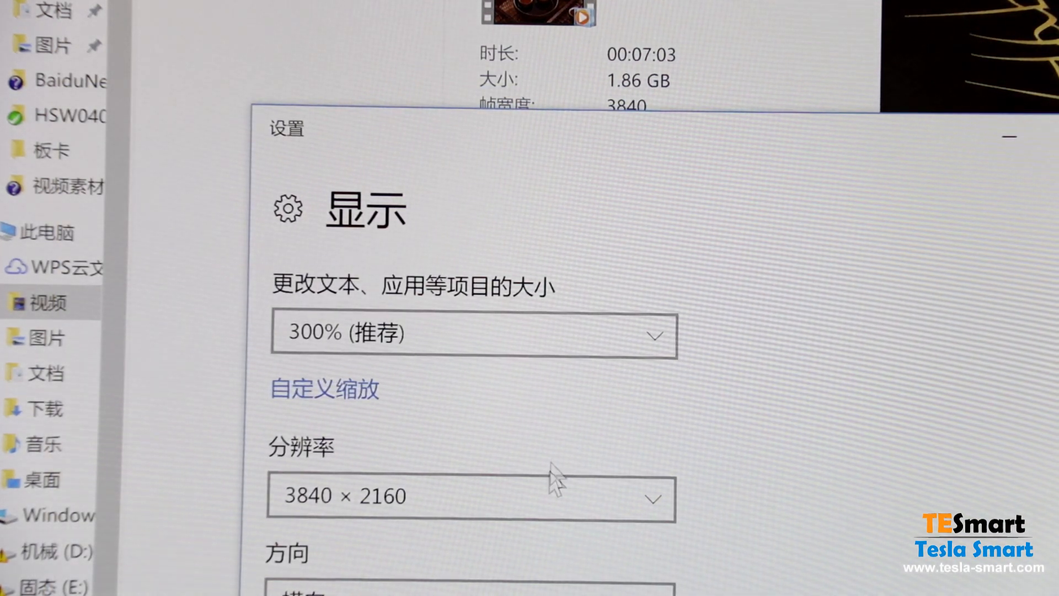
left_click(1008, 137)
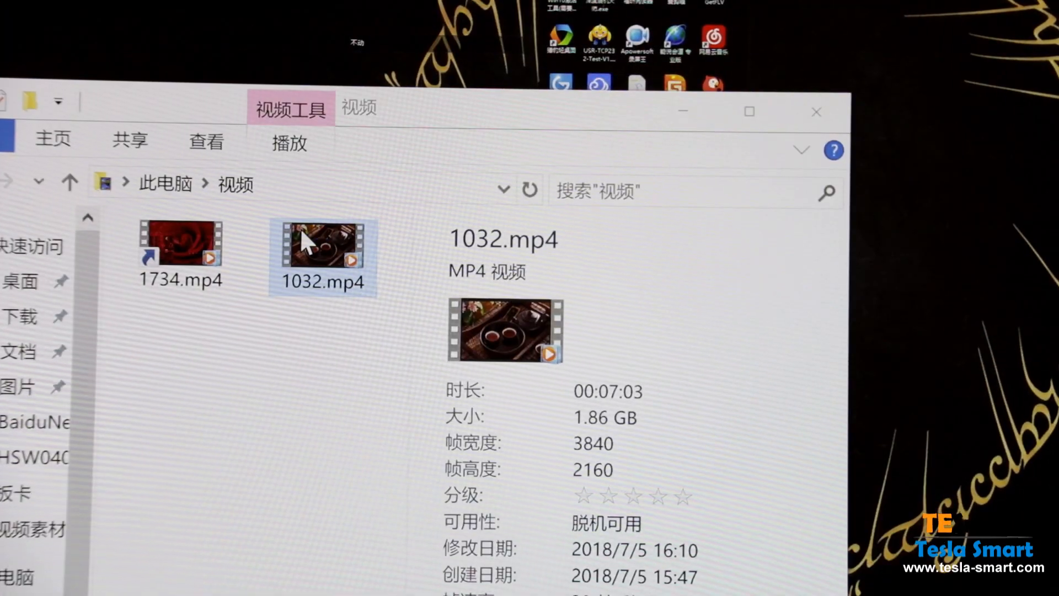
- Play 1032.mp4 from the Videos folder full screen on the LG monitor
double_click(322, 254)
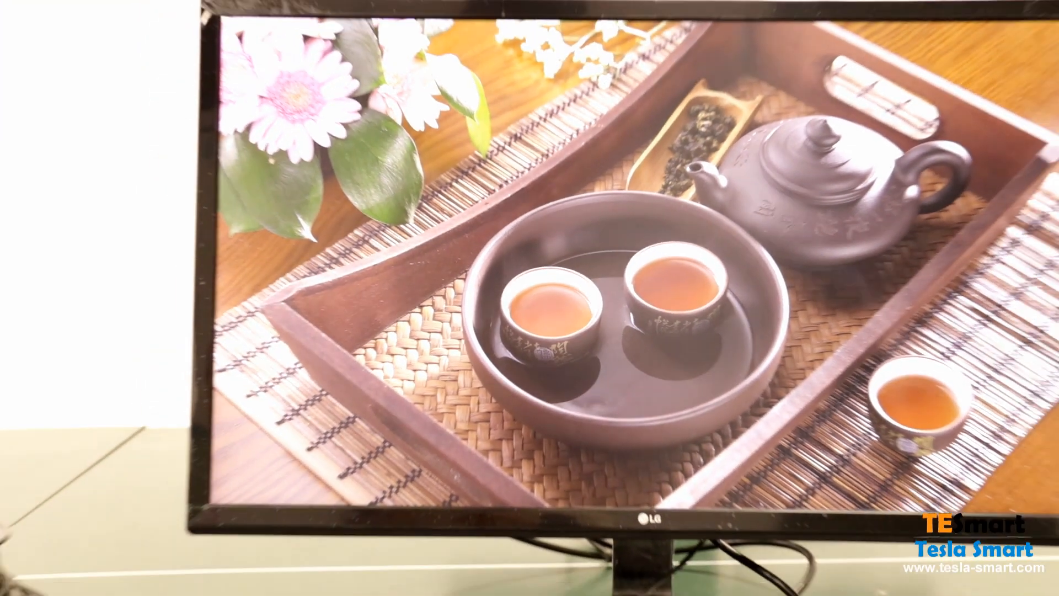